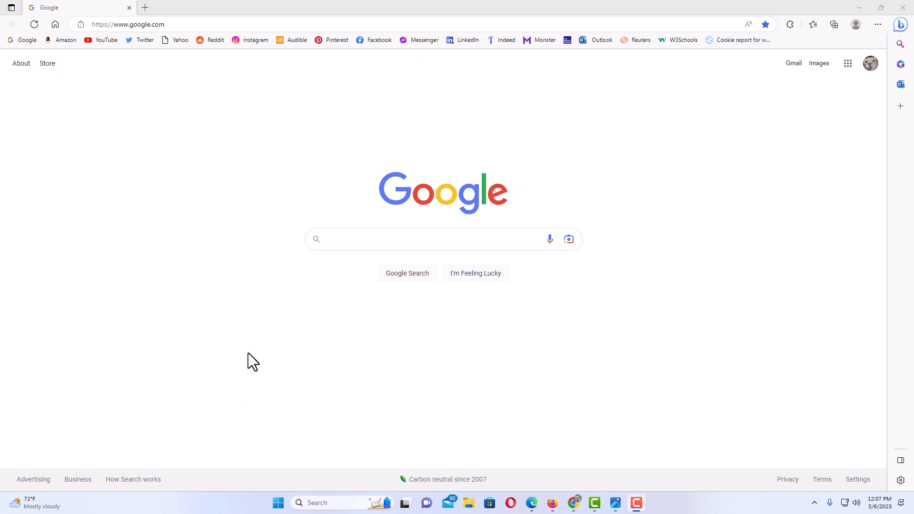
{"action": "mouse_move", "coordinate": [262, 291]}
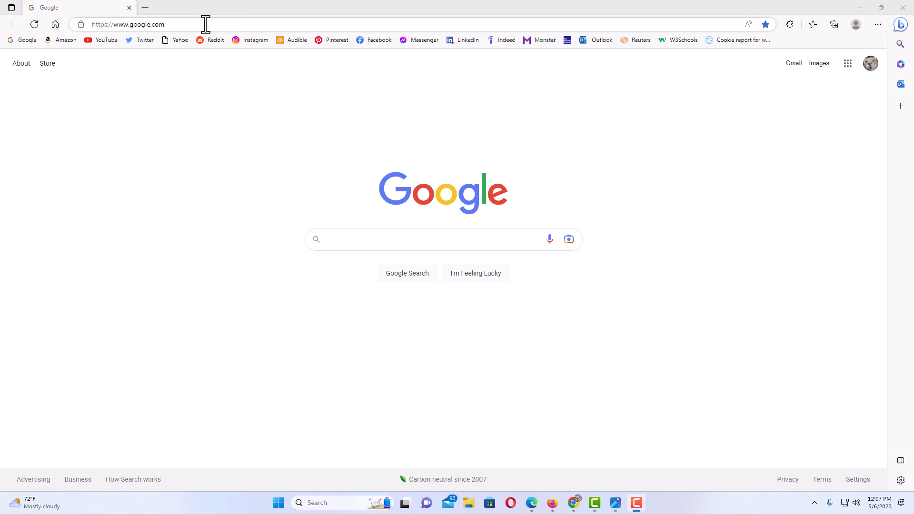
{"action": "mouse_move", "coordinate": [372, 133]}
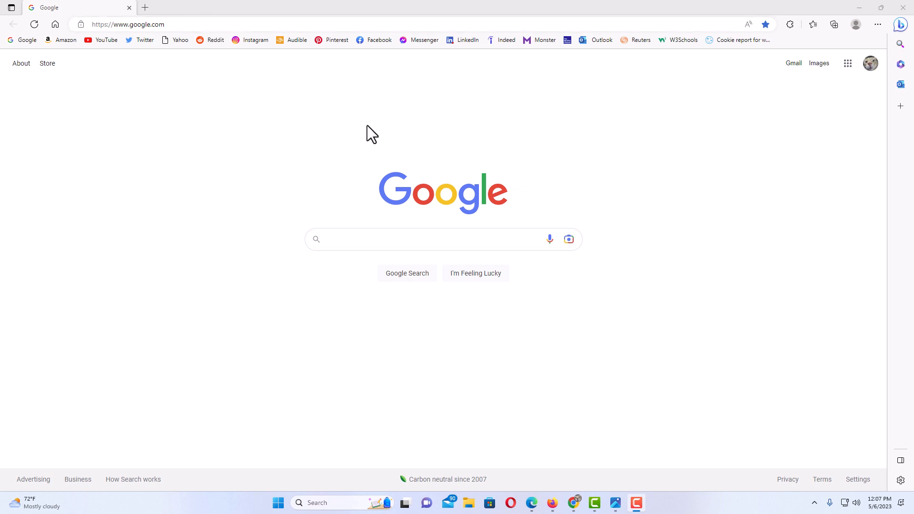
{"action": "mouse_move", "coordinate": [429, 140]}
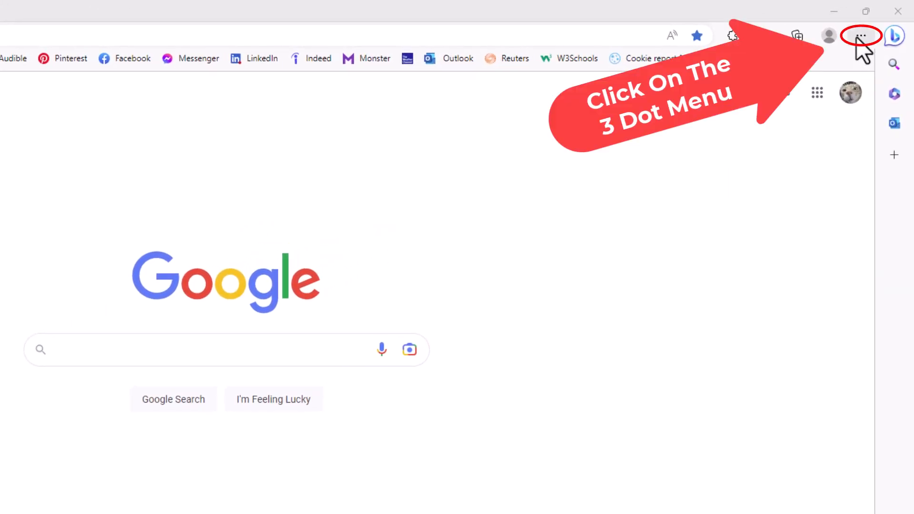
Open the Settings and more menu to reach Edge's browser settings
{"action": "left_click", "coordinate": [865, 35]}
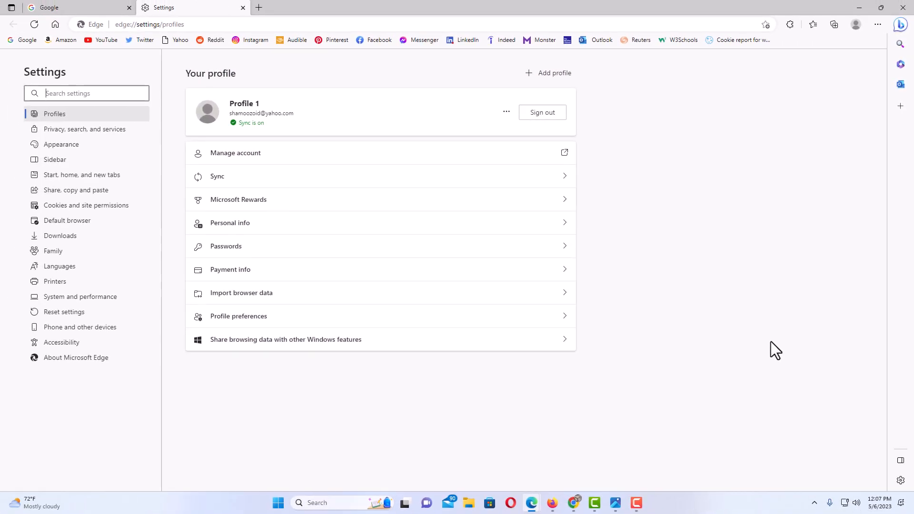
{"action": "mouse_move", "coordinate": [265, 253]}
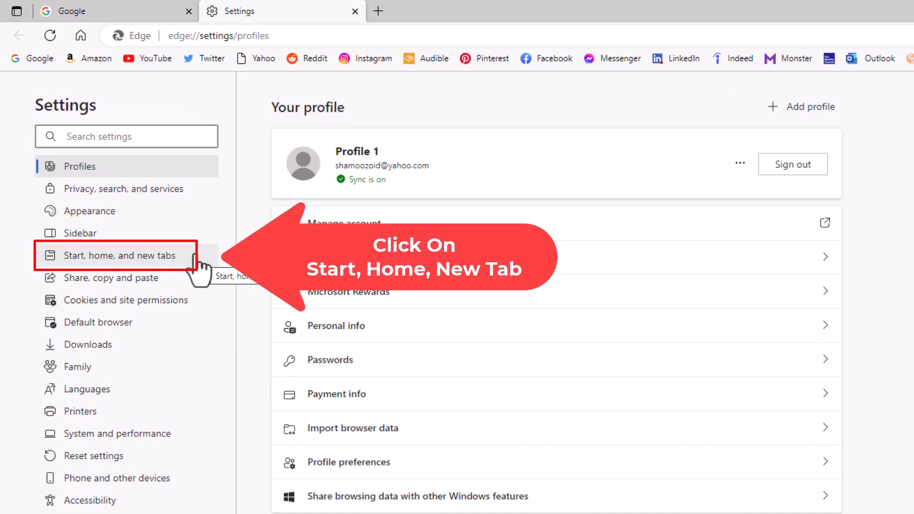
In Start, home, and new tabs, set 'When Edge starts' to 'Open the new tab page'
{"action": "left_click", "coordinate": [119, 256]}
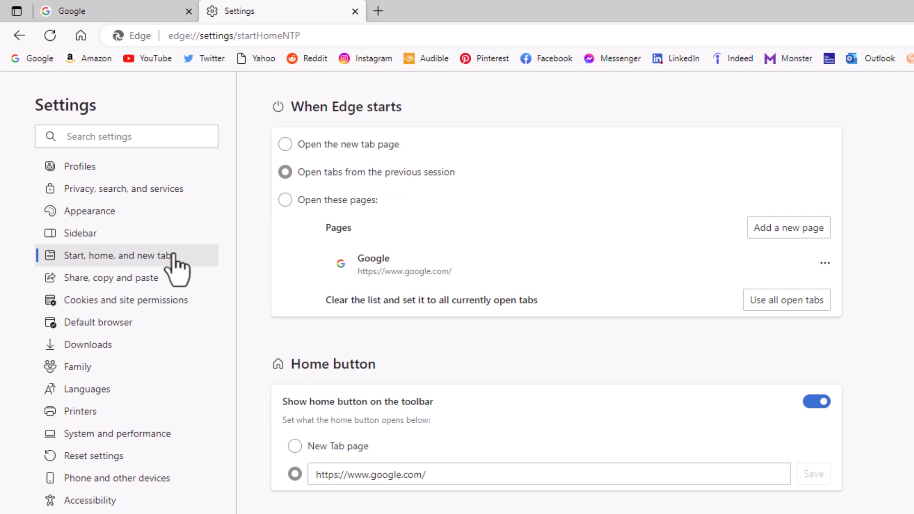
{"action": "mouse_move", "coordinate": [269, 189]}
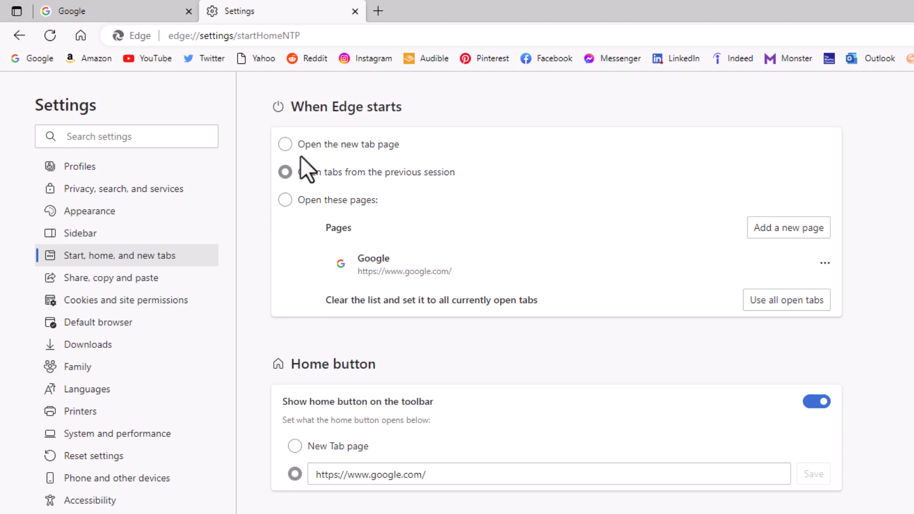
{"action": "left_click", "coordinate": [284, 144]}
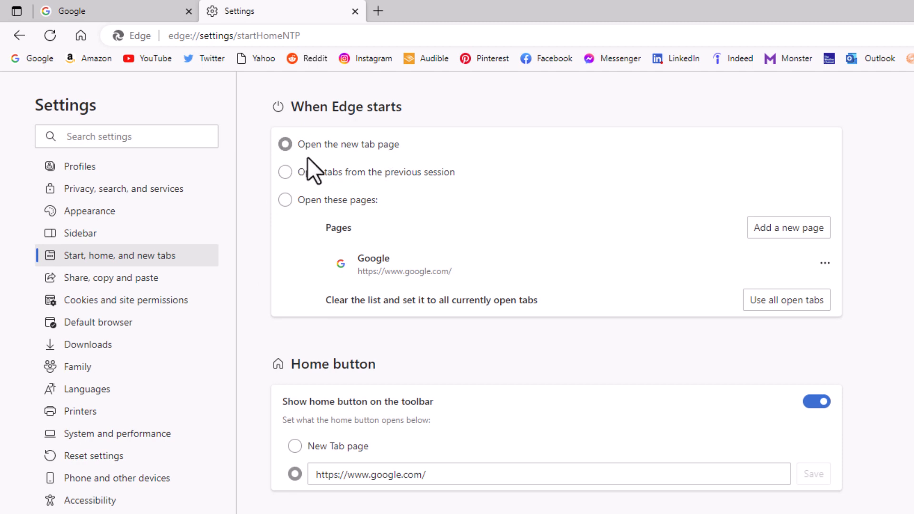
{"action": "mouse_move", "coordinate": [373, 169]}
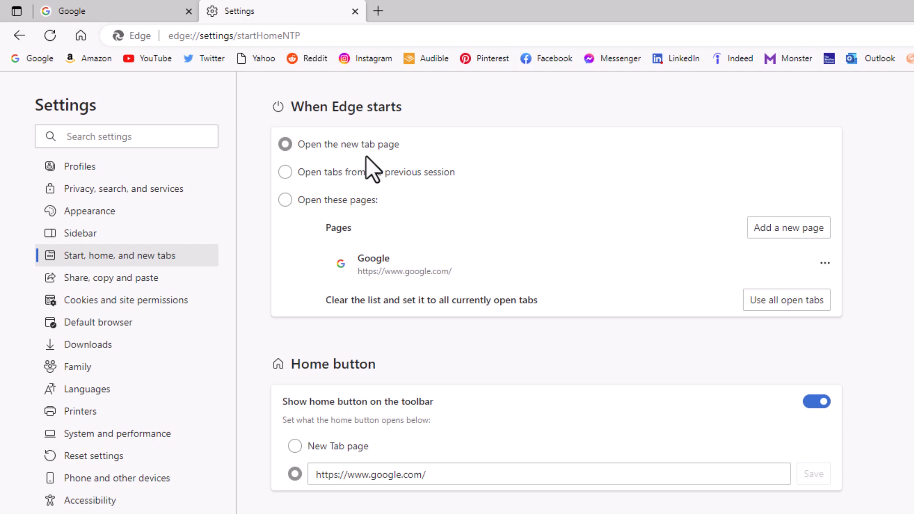
{"action": "mouse_move", "coordinate": [321, 192]}
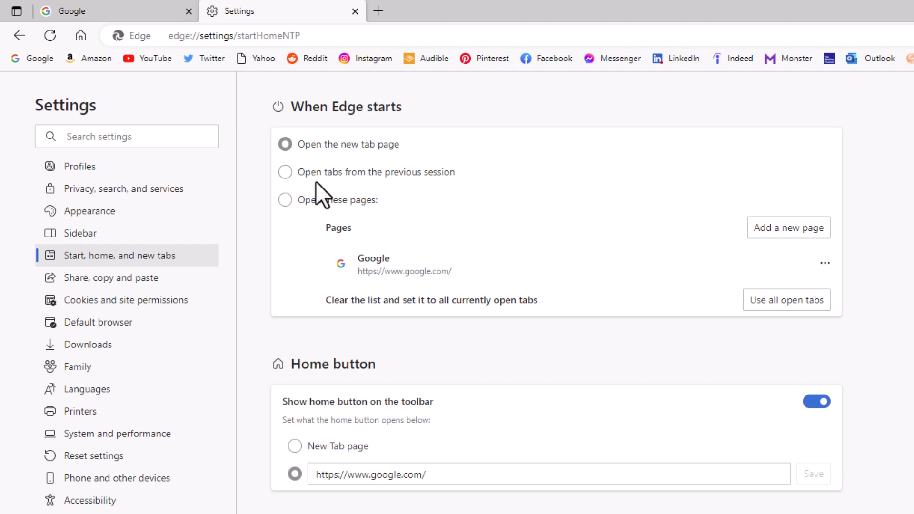
{"action": "mouse_move", "coordinate": [332, 192]}
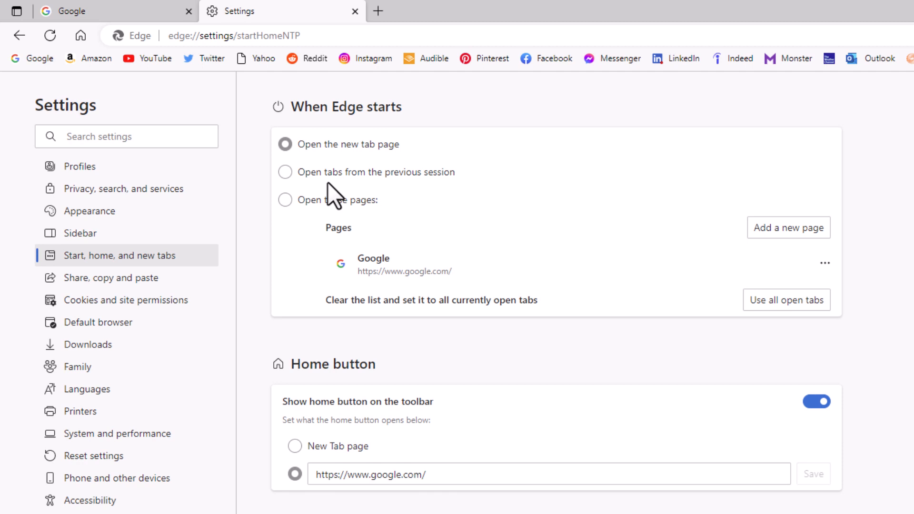
{"action": "mouse_move", "coordinate": [446, 194]}
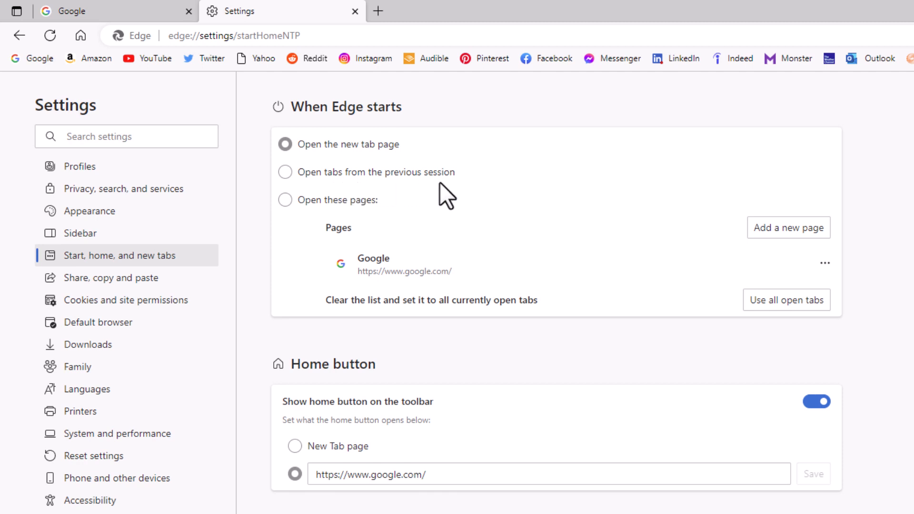
Set 'When Edge starts' to 'Open tabs from the previous session'
{"action": "left_click", "coordinate": [284, 173]}
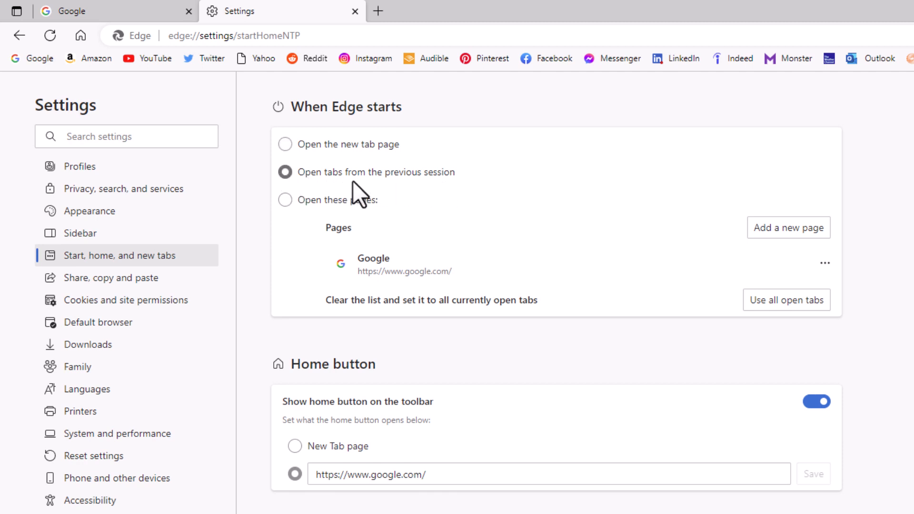
{"action": "mouse_move", "coordinate": [483, 189]}
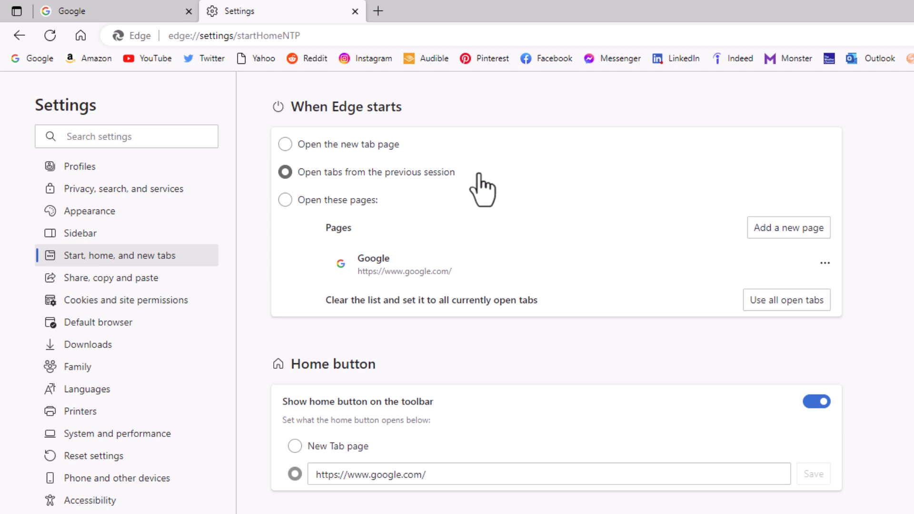
{"action": "mouse_move", "coordinate": [463, 225]}
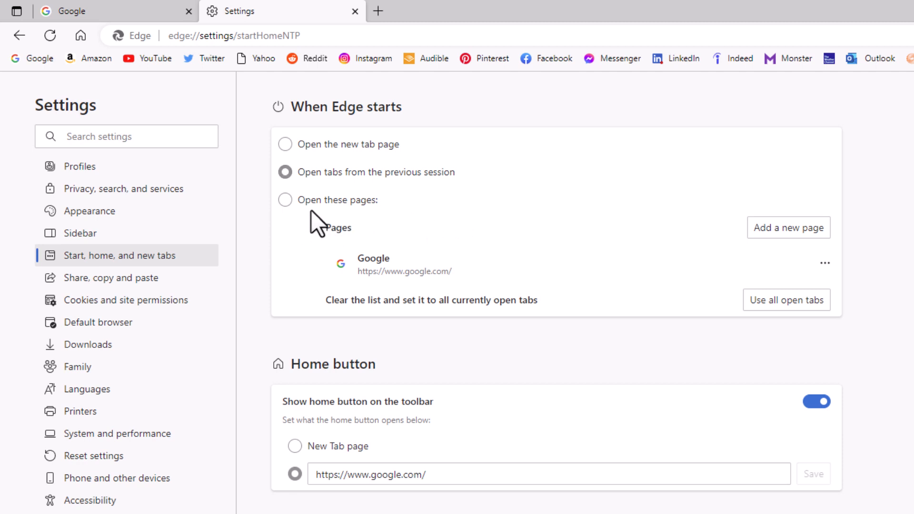
{"action": "mouse_move", "coordinate": [320, 225]}
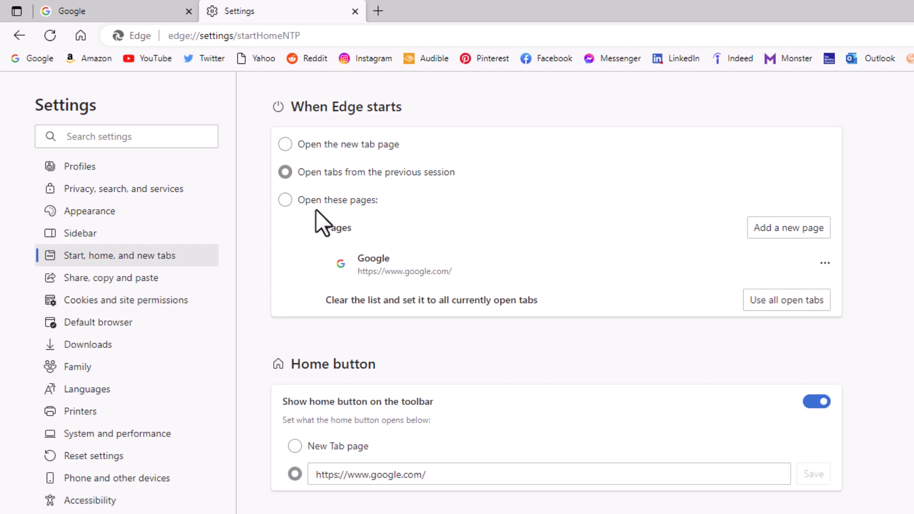
Set 'When Edge starts' to 'Open these pages', with Google as the listed page
{"action": "left_click", "coordinate": [285, 200]}
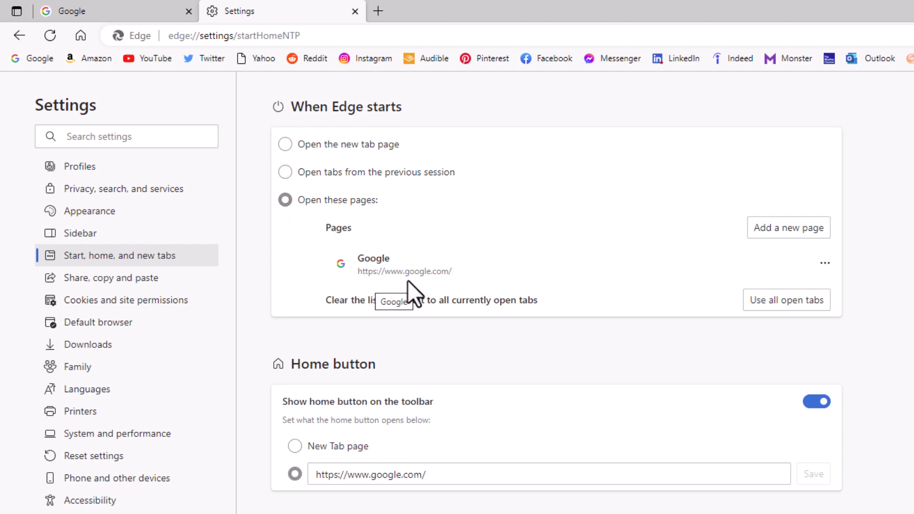
{"action": "mouse_move", "coordinate": [434, 294]}
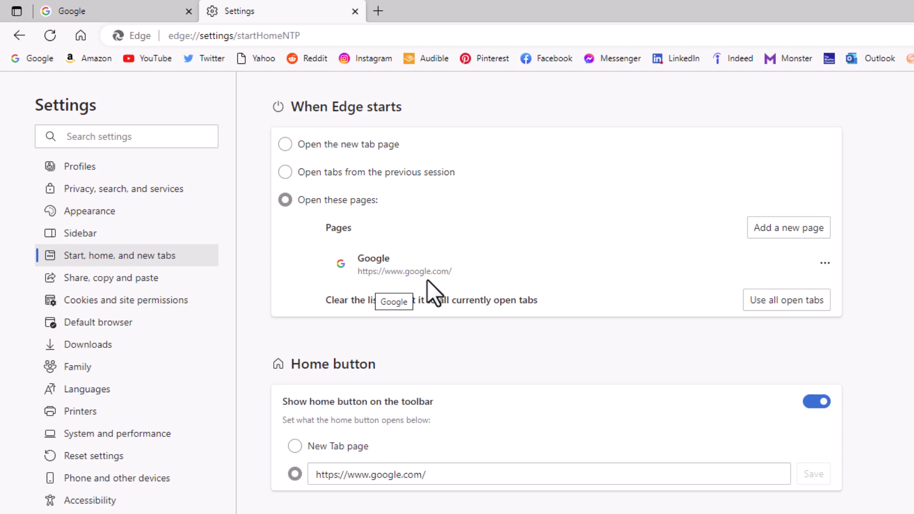
{"action": "mouse_move", "coordinate": [283, 192]}
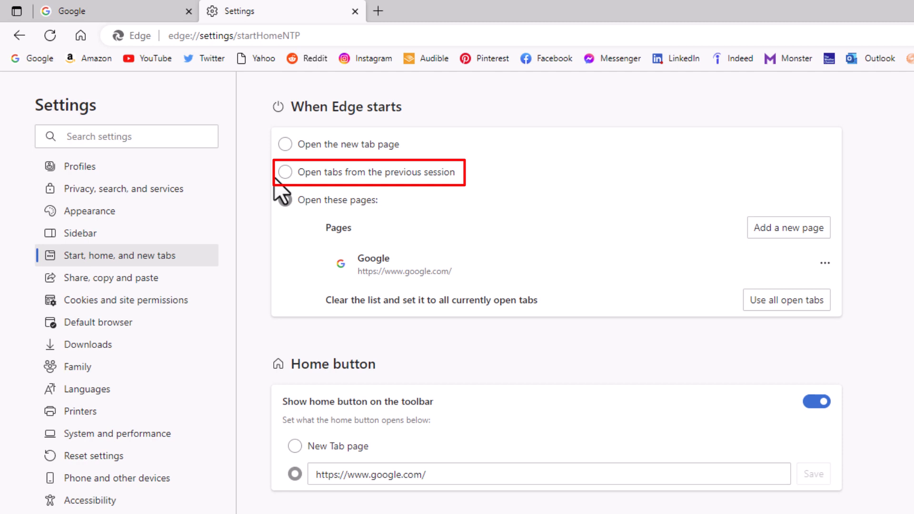
Switch 'When Edge starts' back to 'Open tabs from the previous session'
{"action": "left_click", "coordinate": [285, 173]}
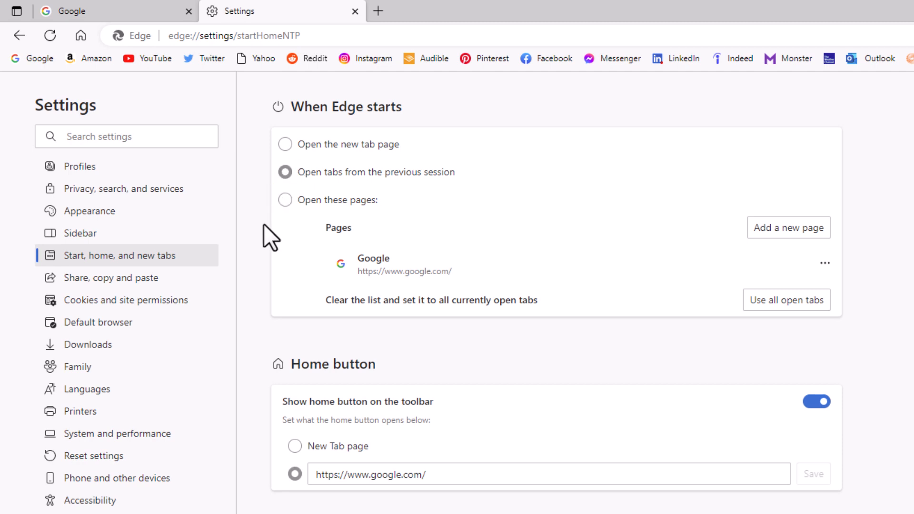
{"action": "mouse_move", "coordinate": [281, 247]}
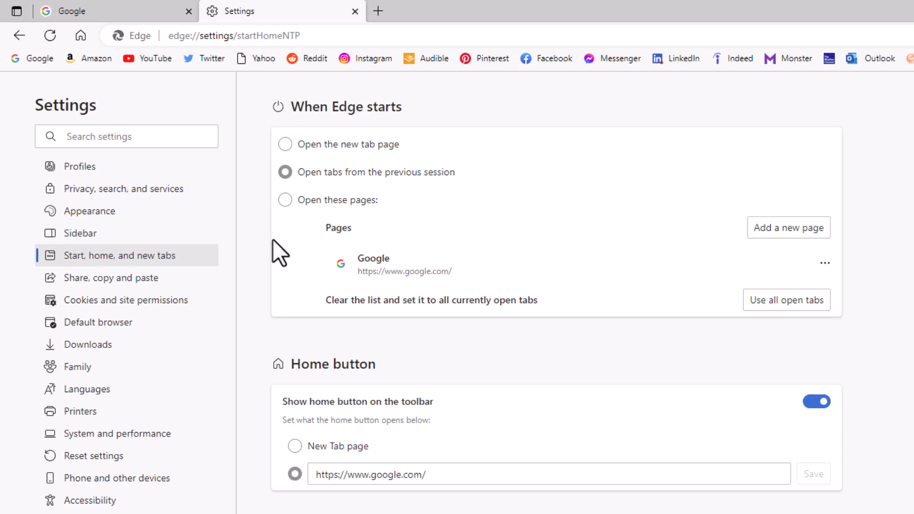